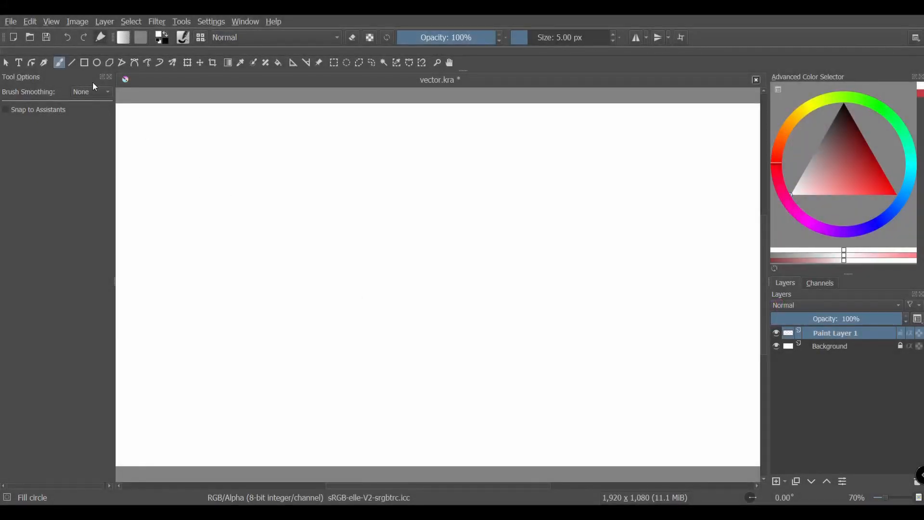
Step: Select the Text tool and draw a large text box across the upper-left canvas
left_click(18, 63)
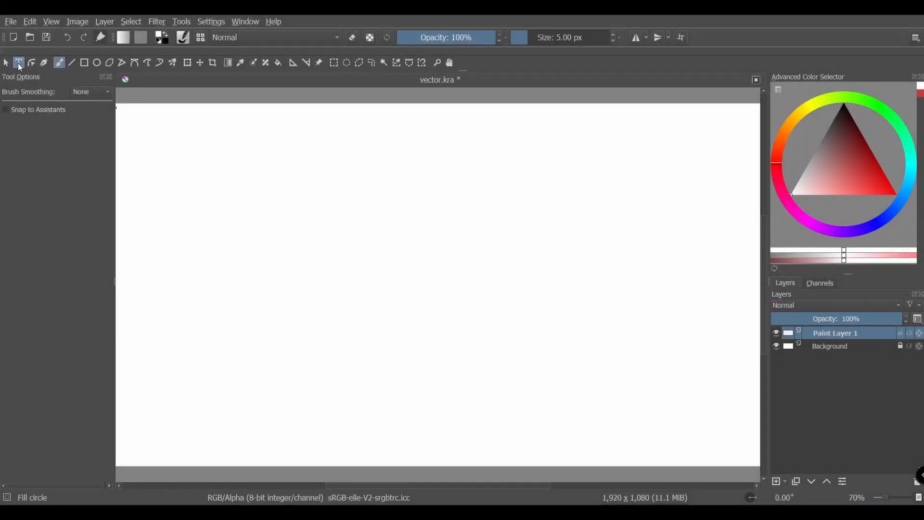
left_click(18, 62)
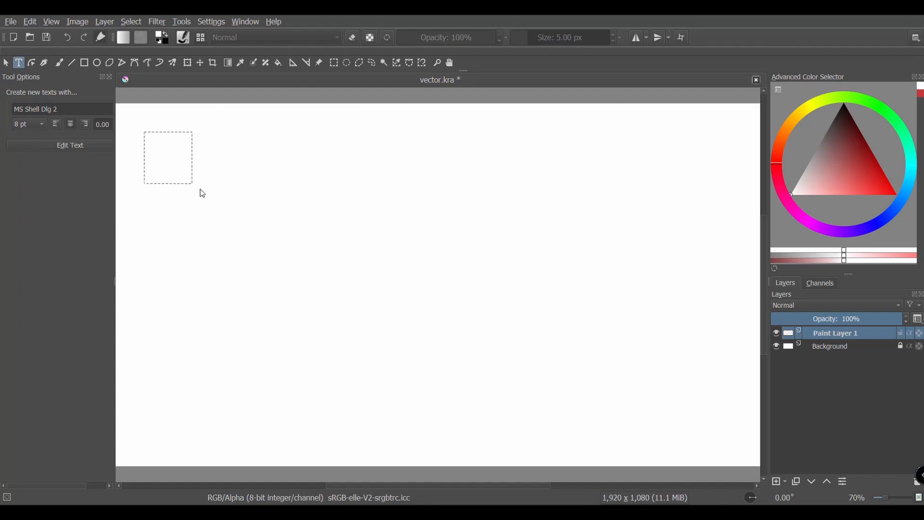
left_click_drag(192, 184, 700, 413)
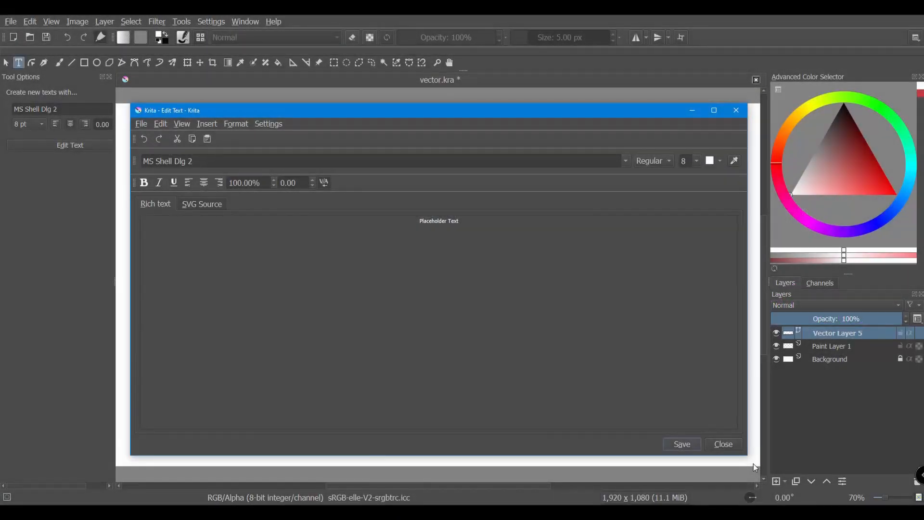
mouse_move(702, 224)
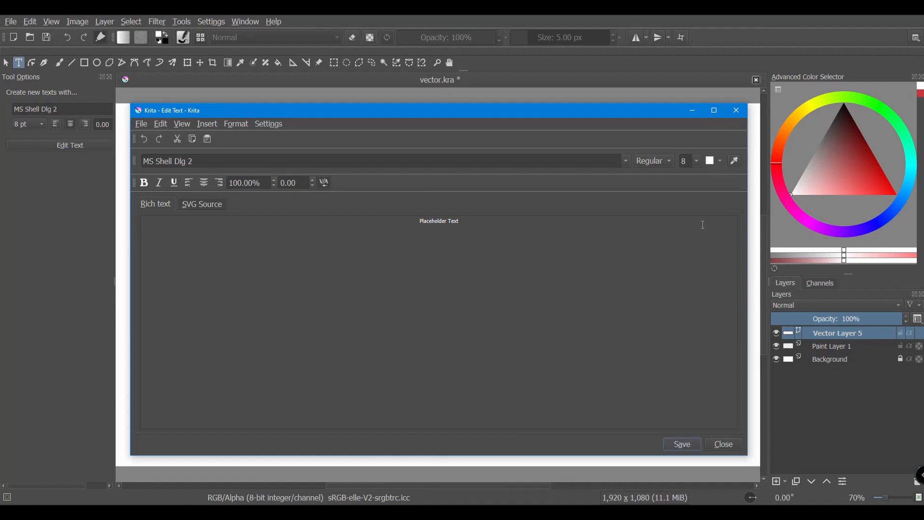
mouse_move(694, 164)
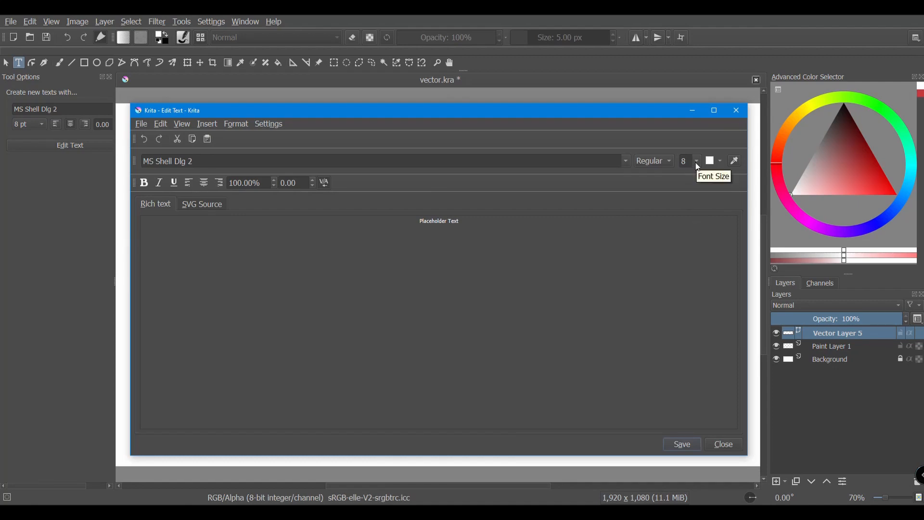
Step: Set the Arial placeholder text's font size to 68 in the Edit Text dialog
type("I meant, font.... not format!!!")
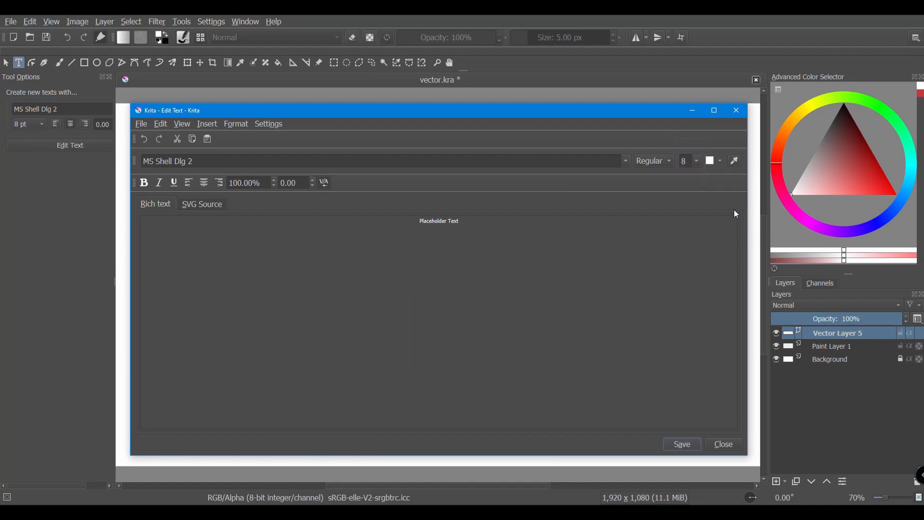
left_click(686, 160)
type("68")
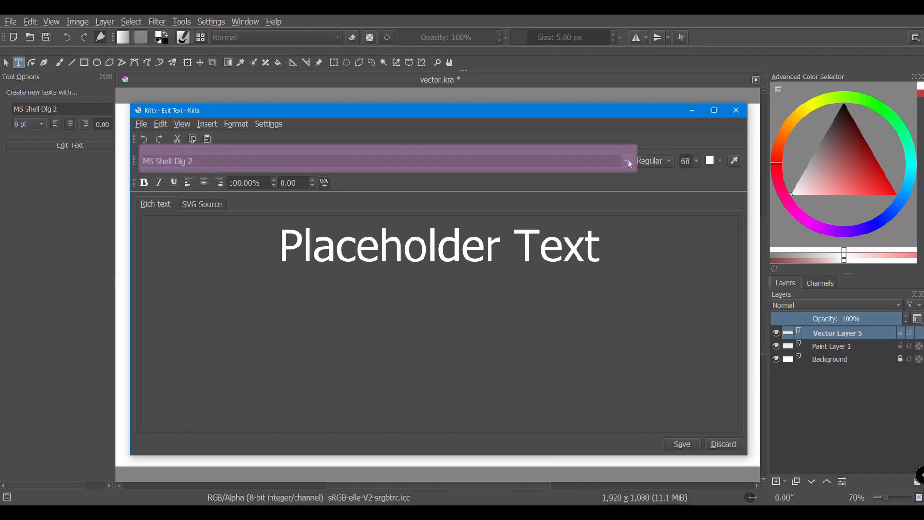
left_click(625, 160)
type("4")
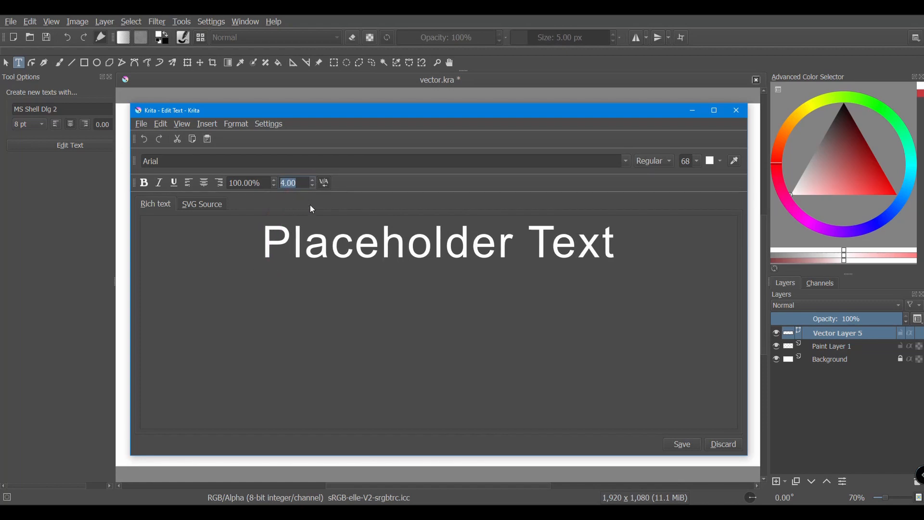
mouse_move(318, 203)
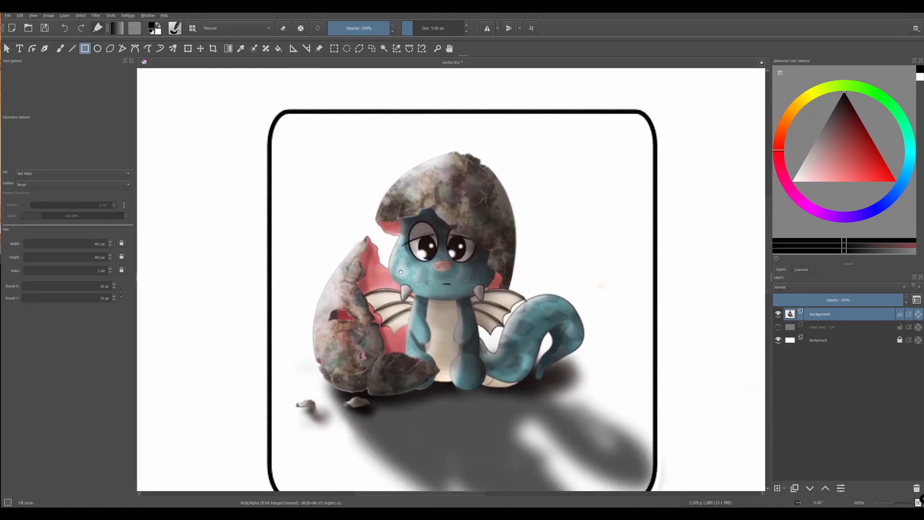
Step: Scroll while closing the open images until the Welcome screen appears
scroll("down", 3)
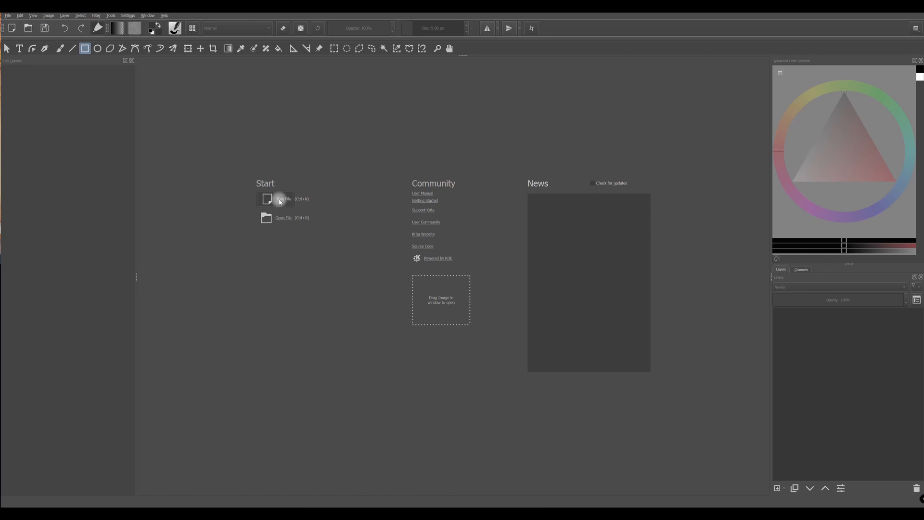
Step: Start a new file to show the 2362 × 2362 px, 300 ppi Custom Document settings
left_click(284, 199)
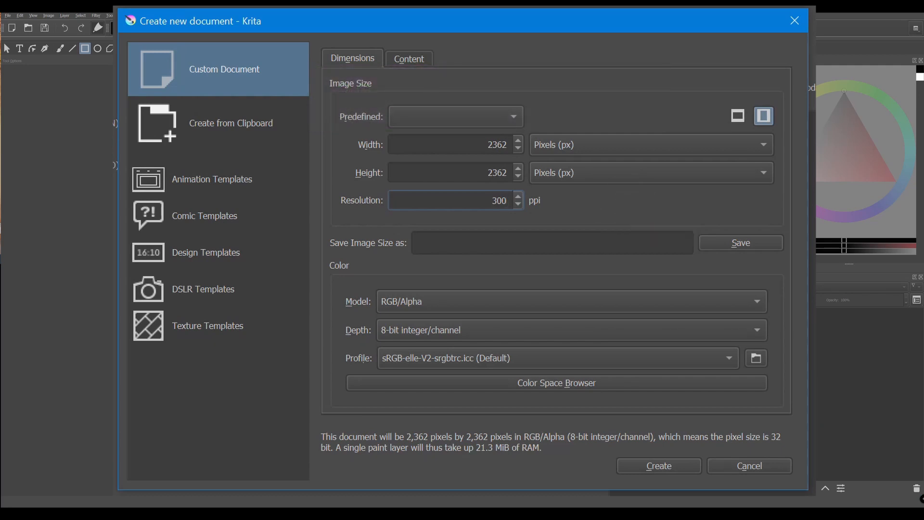
mouse_move(847, 323)
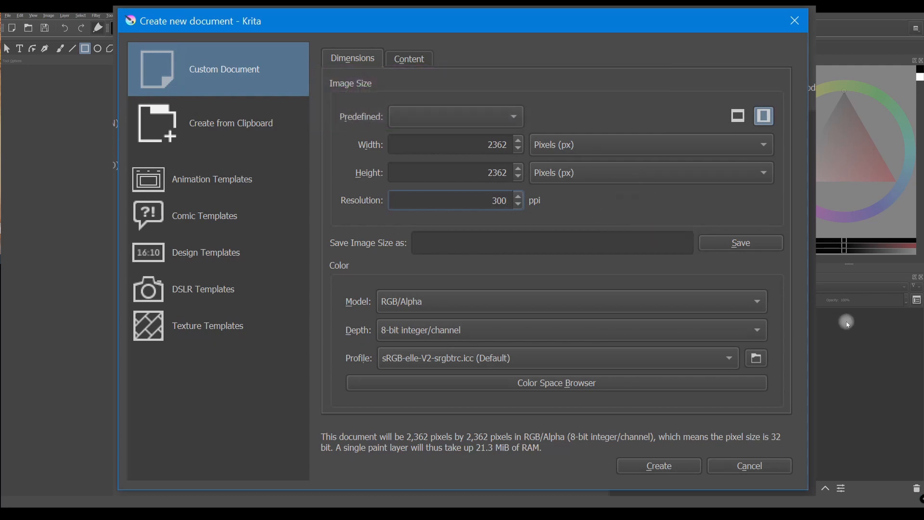
left_click(454, 201)
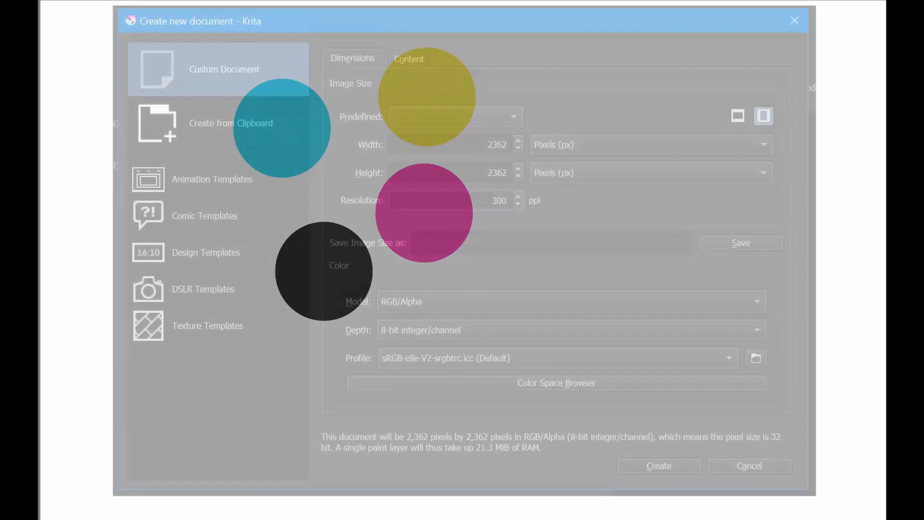
Step: Choose CMYK/Alpha from the new document's Color Model dropdown
left_click(571, 302)
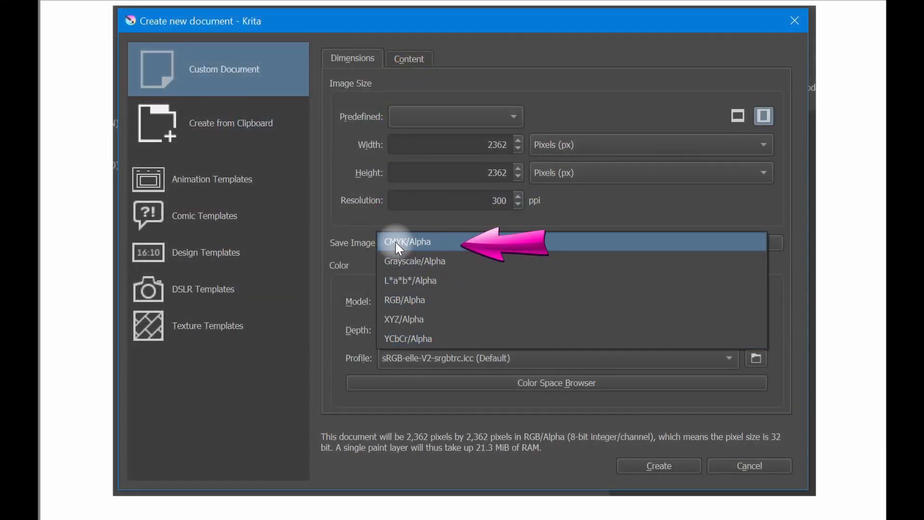
left_click(406, 241)
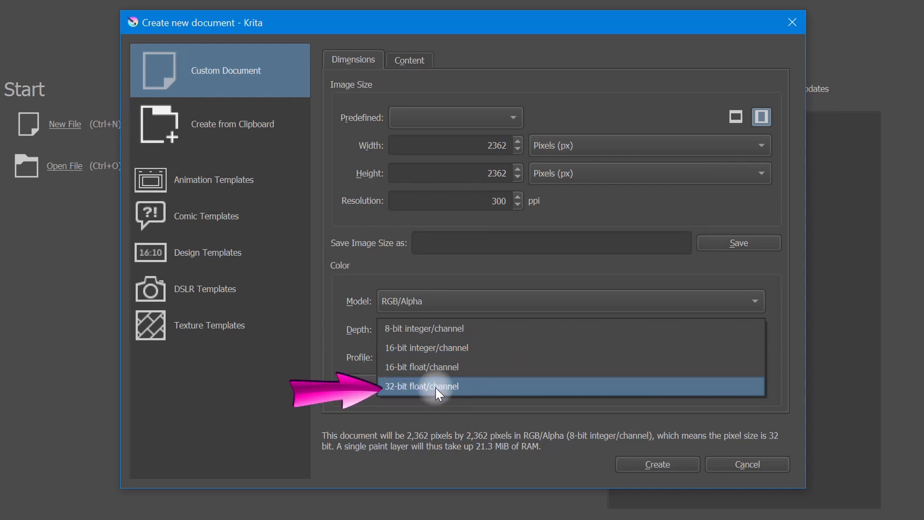
mouse_move(421, 367)
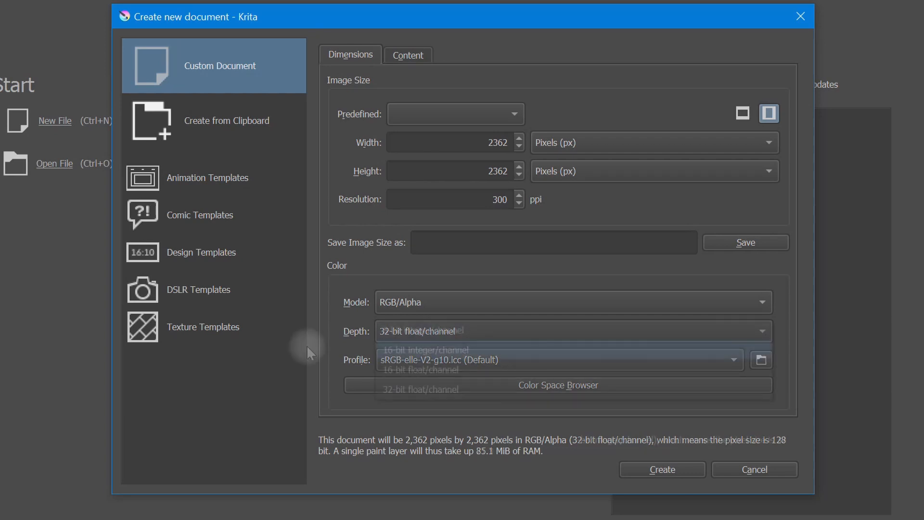
Step: Return the new document's colour depth to 8-bit integer per channel
left_click(422, 330)
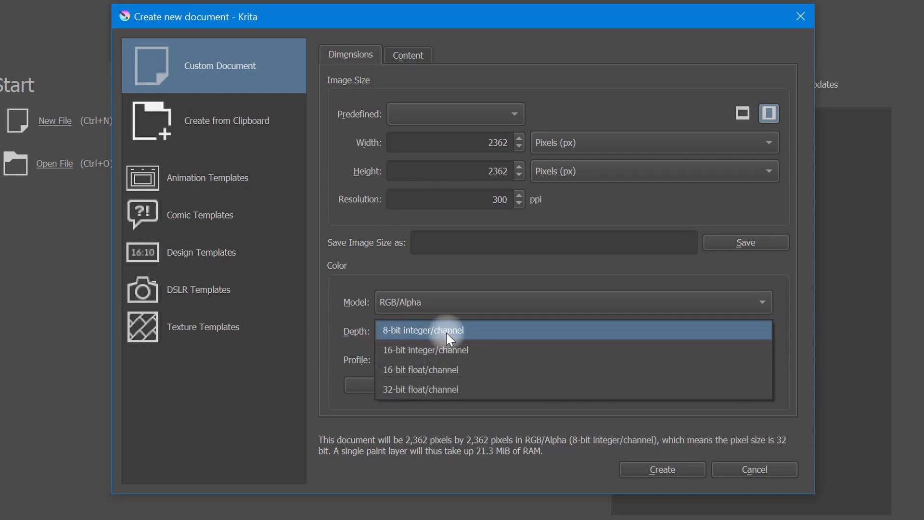
left_click(422, 329)
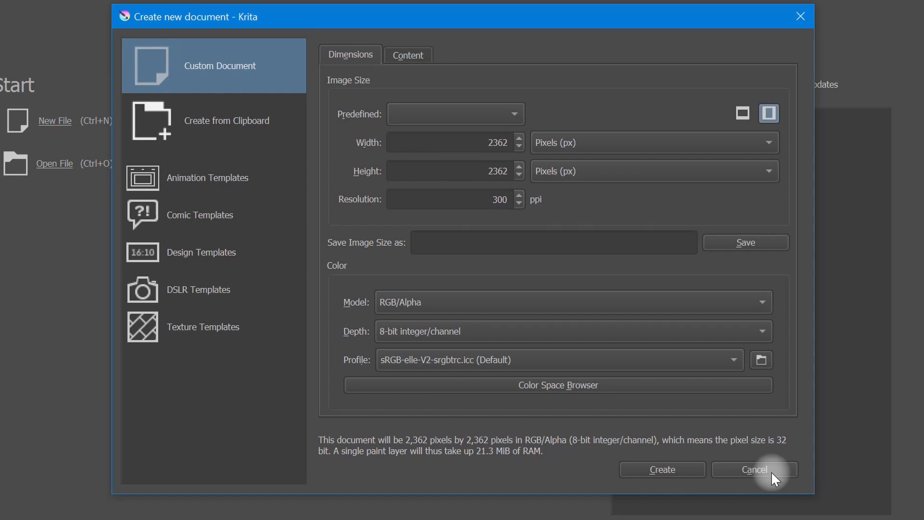
Step: Cancel the new document dialog and add a vector layer above Paint Layer 1
left_click(662, 469)
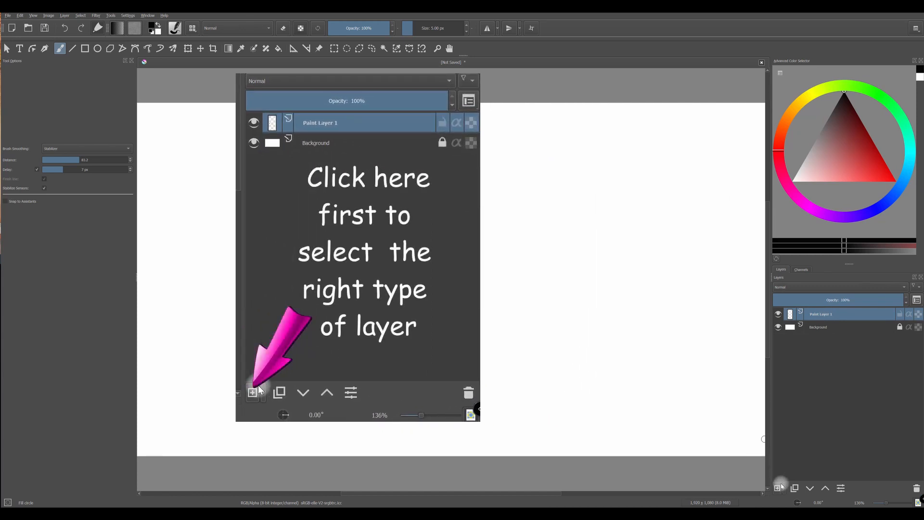
left_click(252, 392)
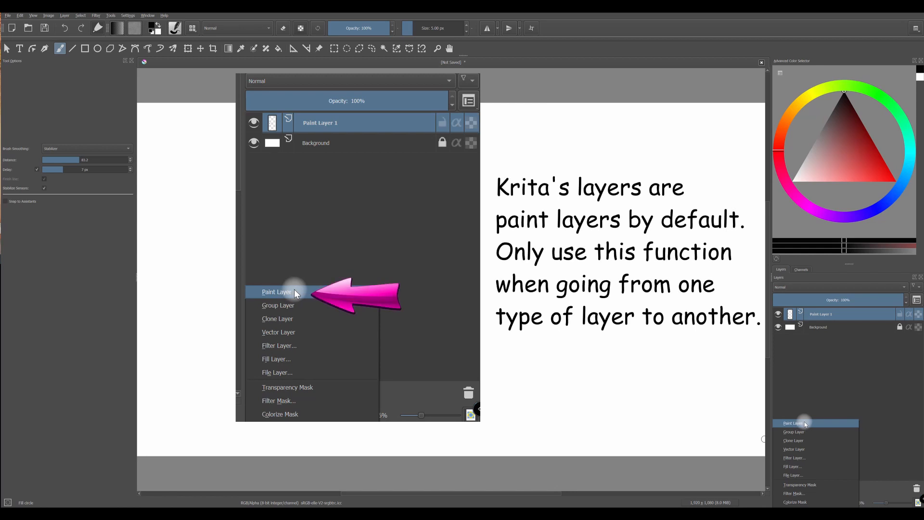
mouse_move(278, 305)
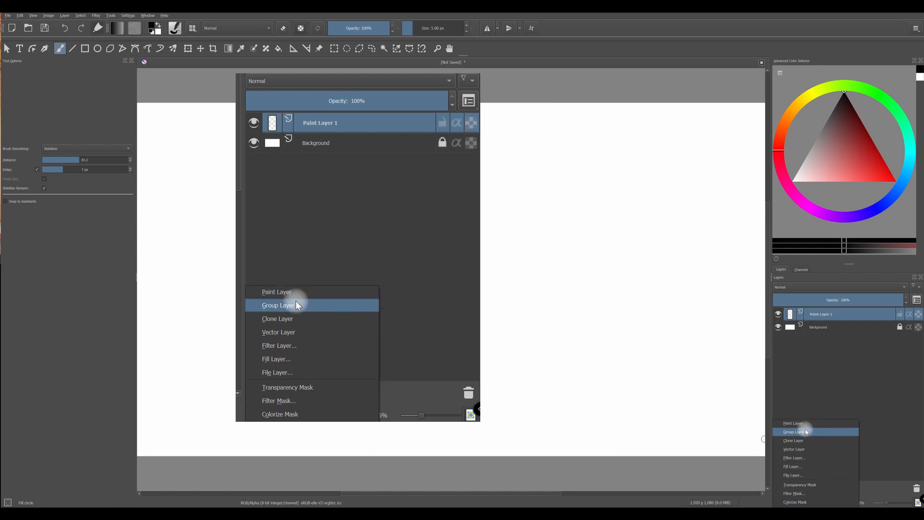
left_click(278, 331)
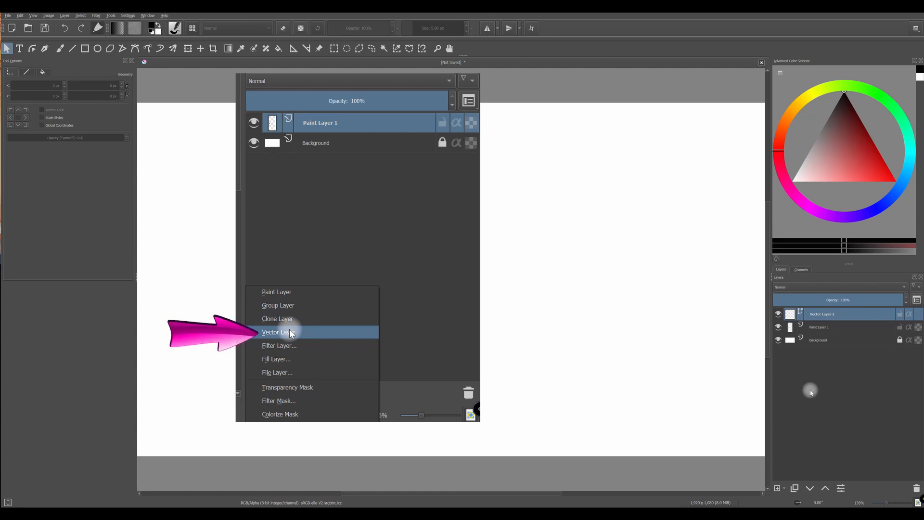
left_click(276, 332)
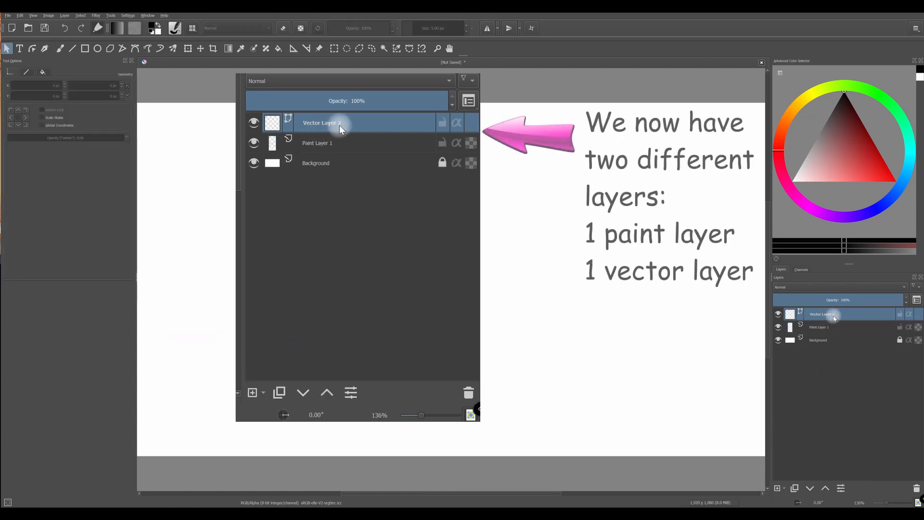
mouse_move(429, 302)
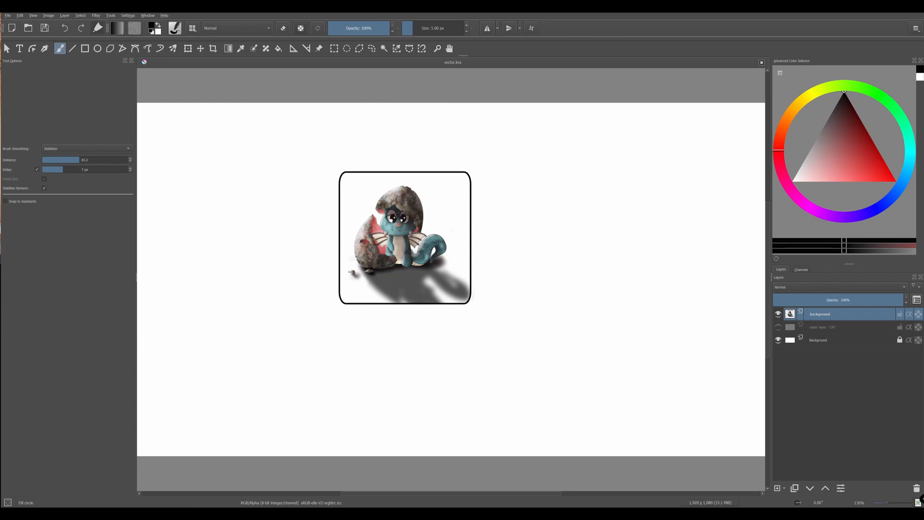
mouse_move(839, 426)
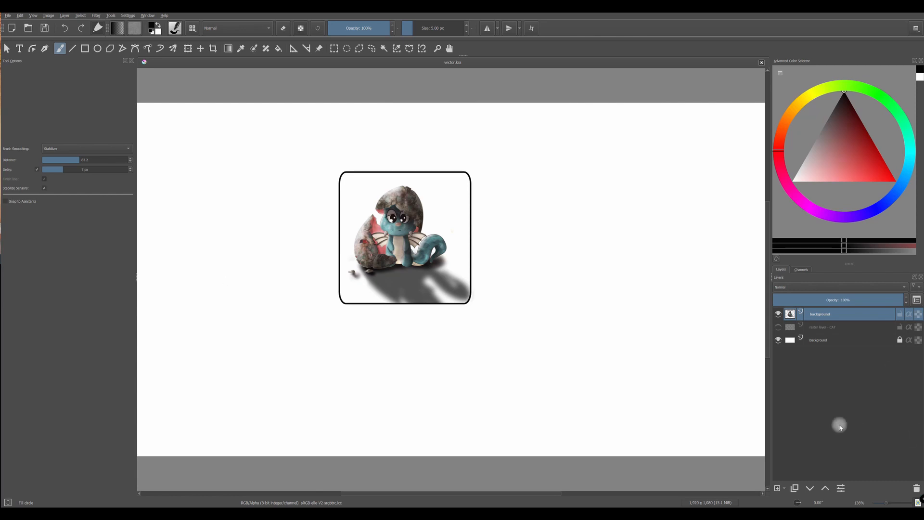
mouse_move(889, 443)
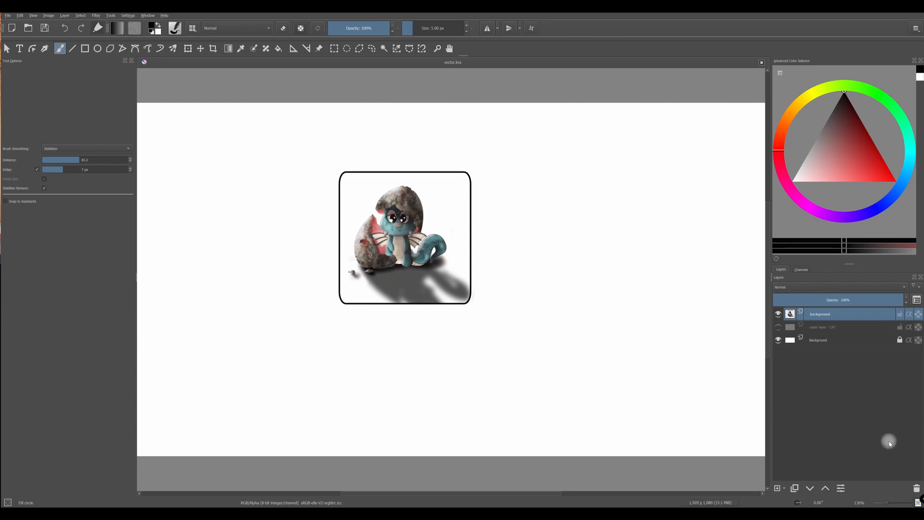
Step: Hide the dragon image layer and existing vector layer, leaving the white background
left_click(186, 49)
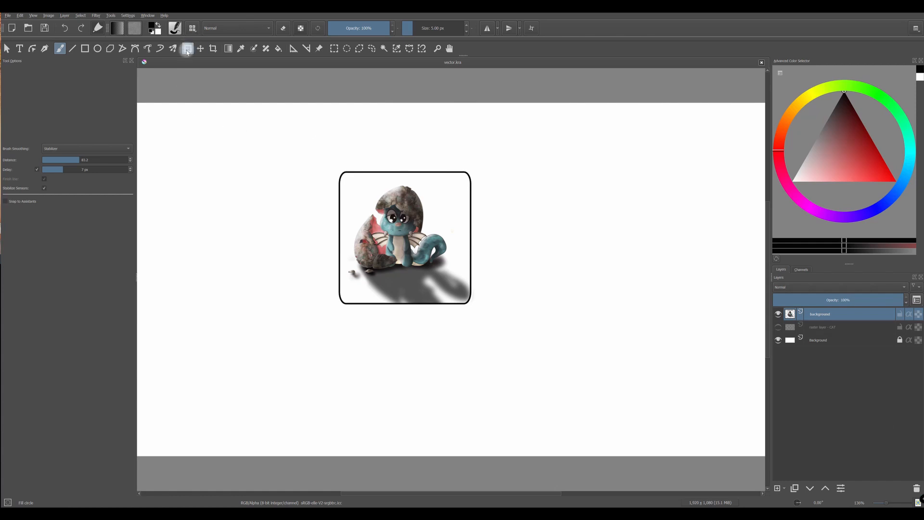
left_click(199, 48)
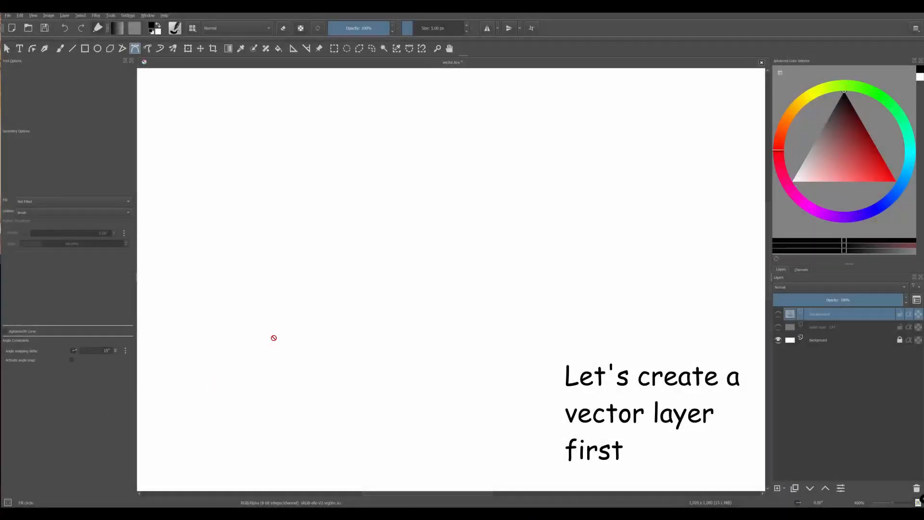
Step: Create Vector Layer 1 from the Layers docker's add-layer dropdown
left_click(778, 488)
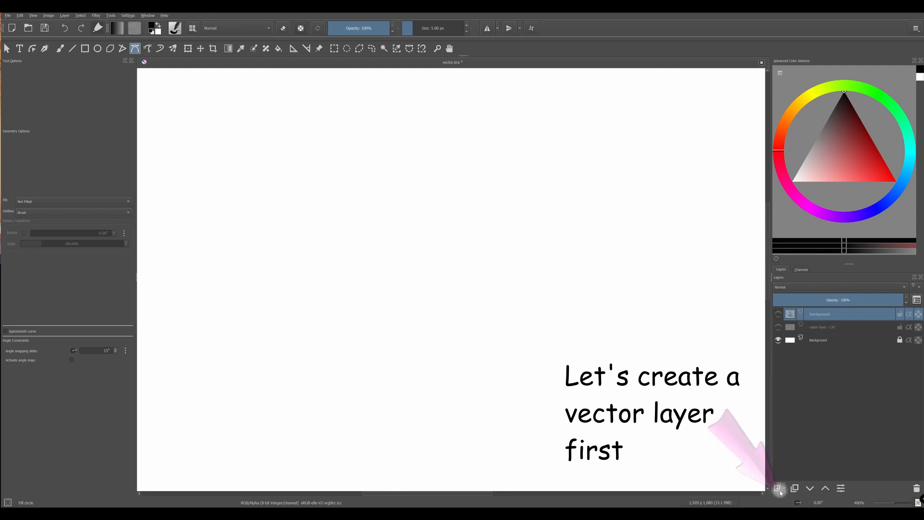
left_click(779, 488)
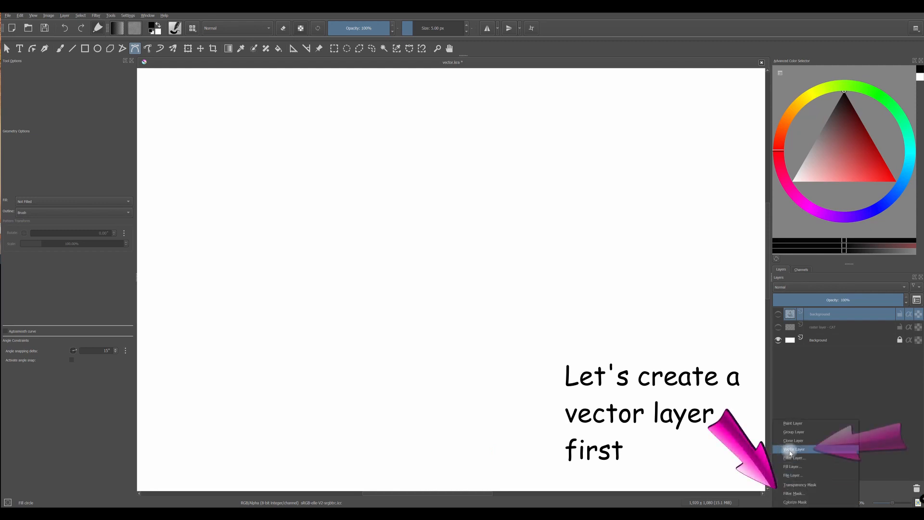
left_click(795, 449)
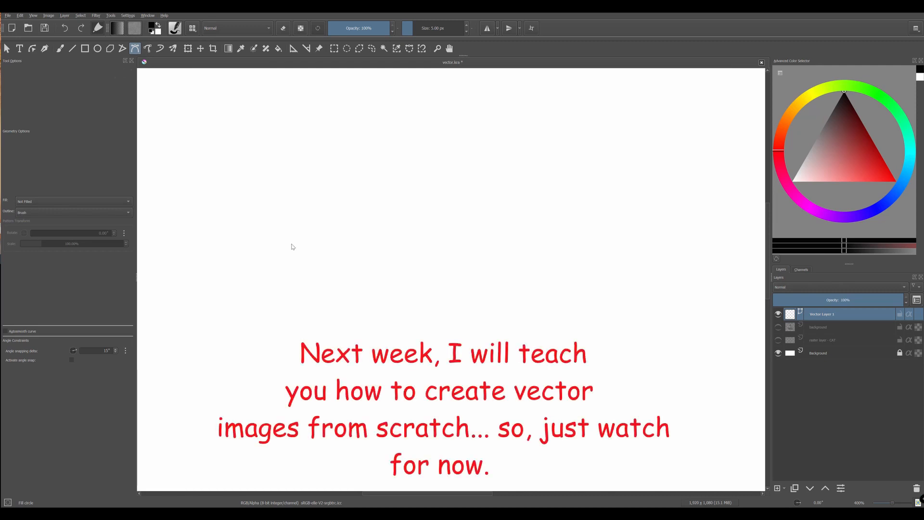
Step: Draw a black Bezier path with several curved bends on Vector Layer 1
left_click_drag(270, 249, 412, 220)
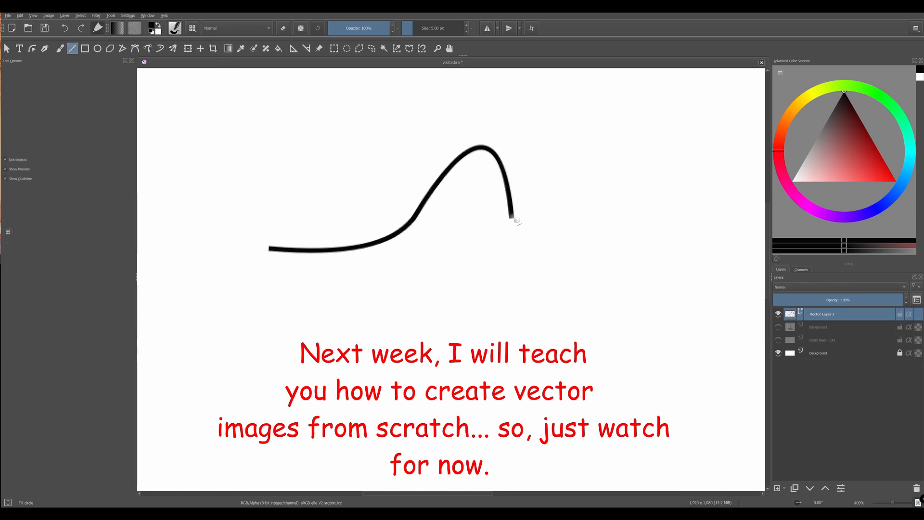
left_click(134, 48)
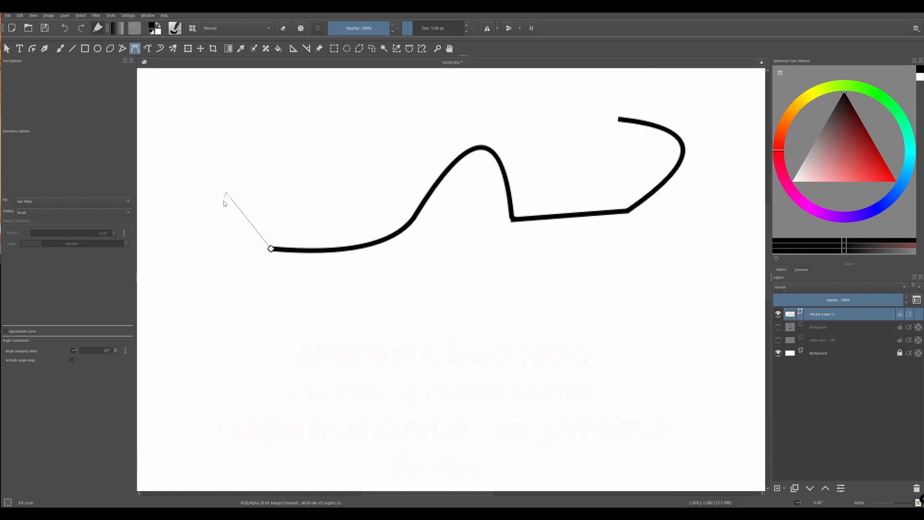
left_click(97, 48)
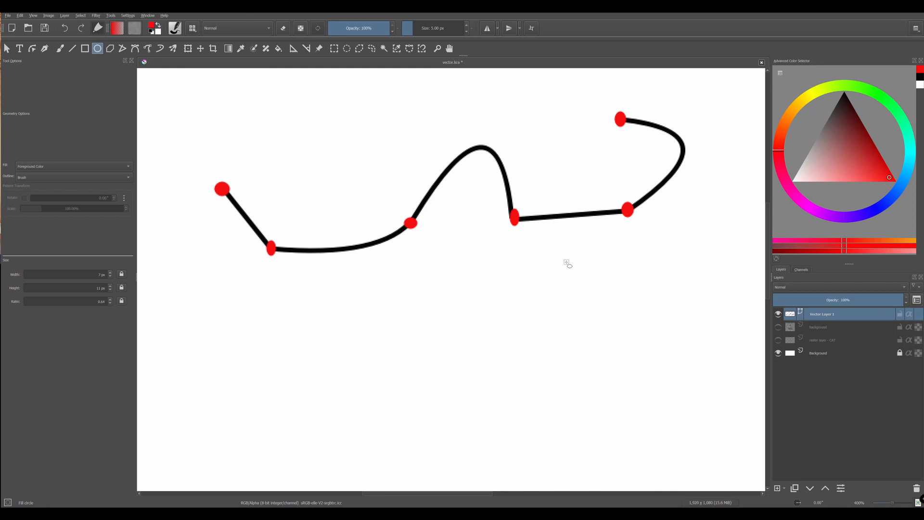
Step: Try painting over two red path nodes with the brush, triggering the vector-layer painting notice
left_click(59, 48)
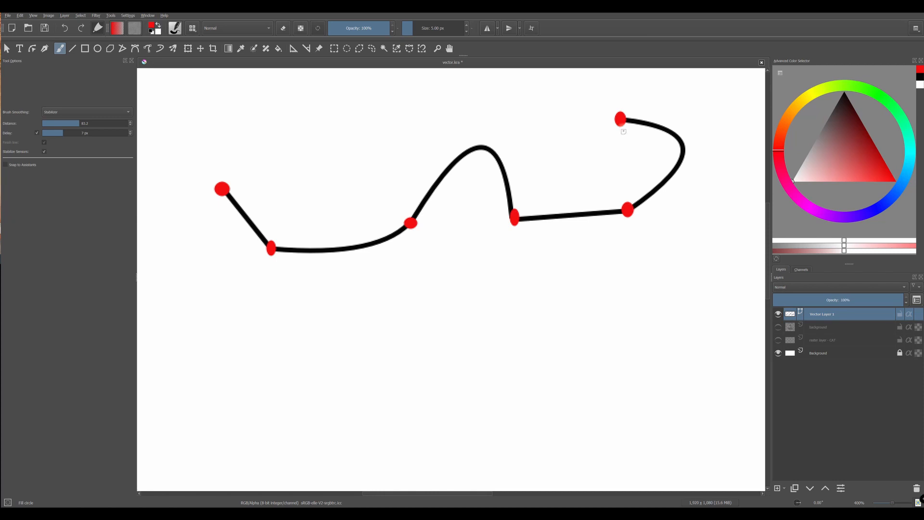
mouse_move(630, 165)
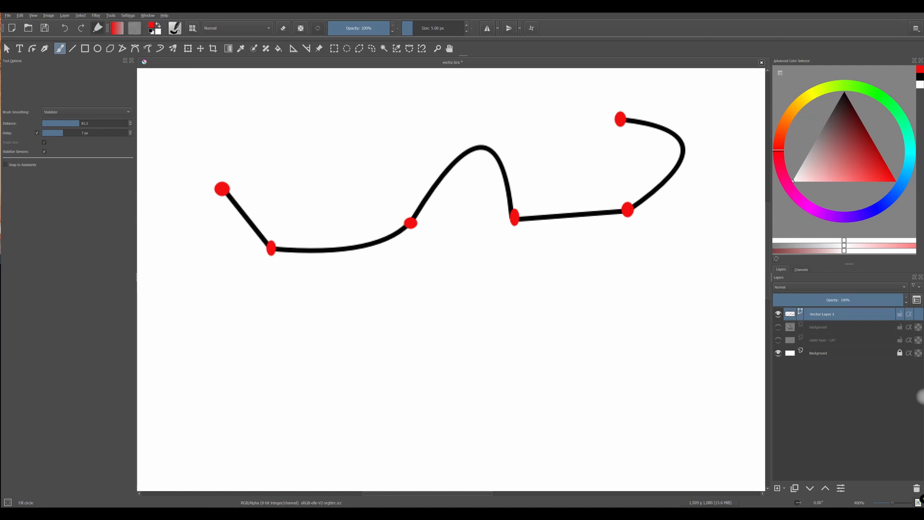
left_click(223, 188)
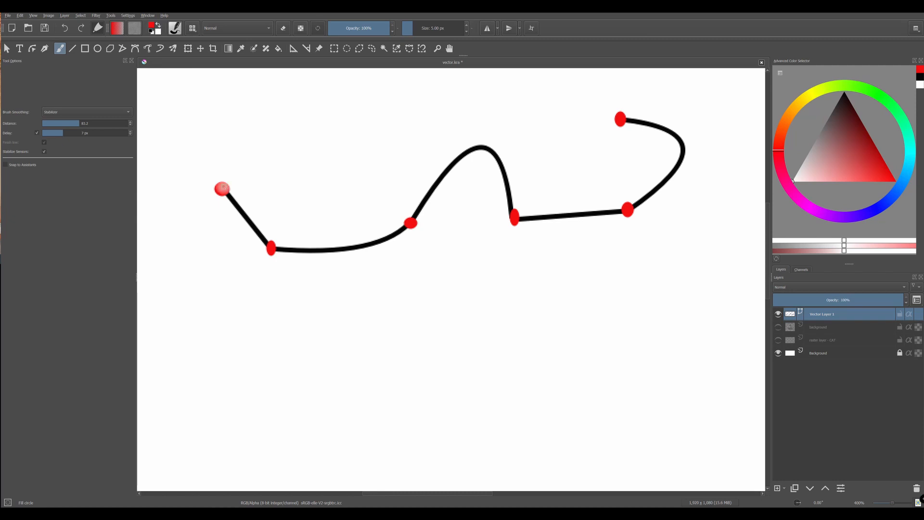
left_click(515, 216)
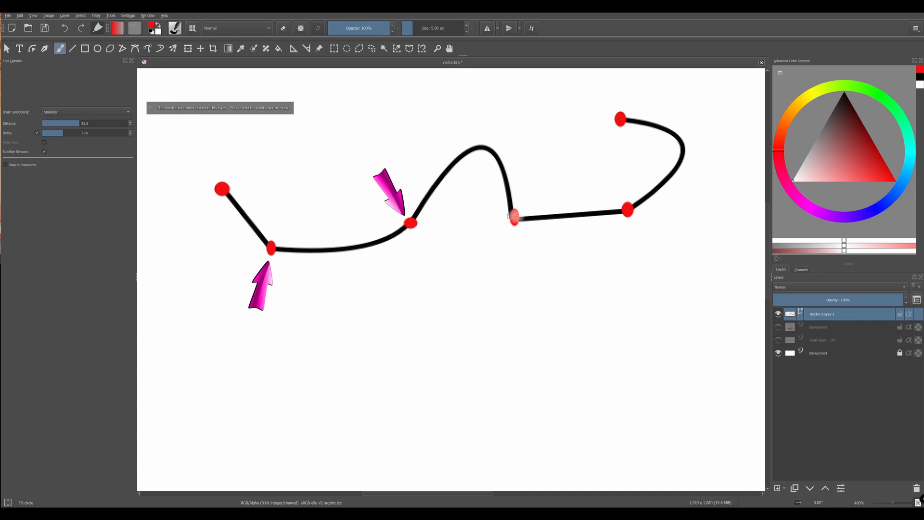